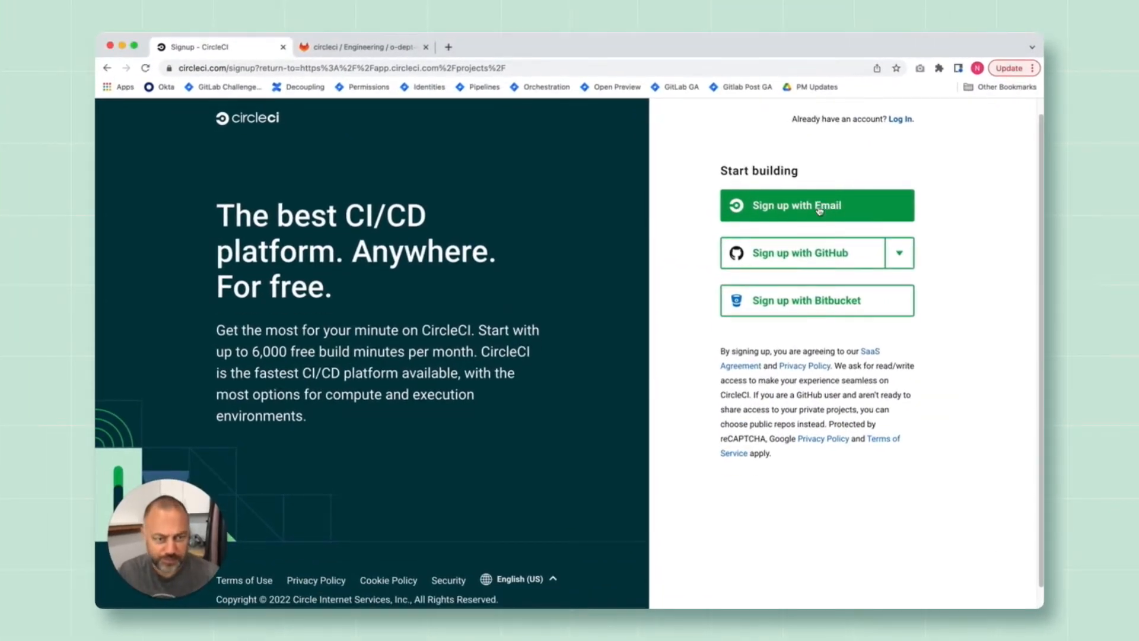
Sign up for CircleCI with an email address to reach the welcome questionnaire
left_click(816, 205)
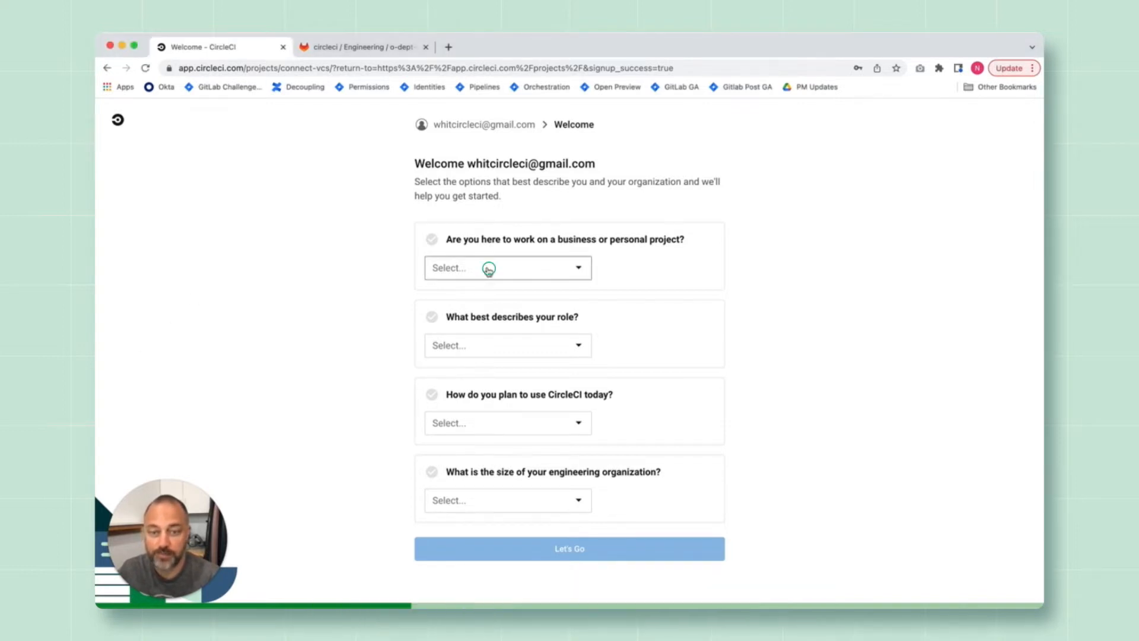
Answer the welcome questions as a business software engineer and set the organization size
left_click(507, 344)
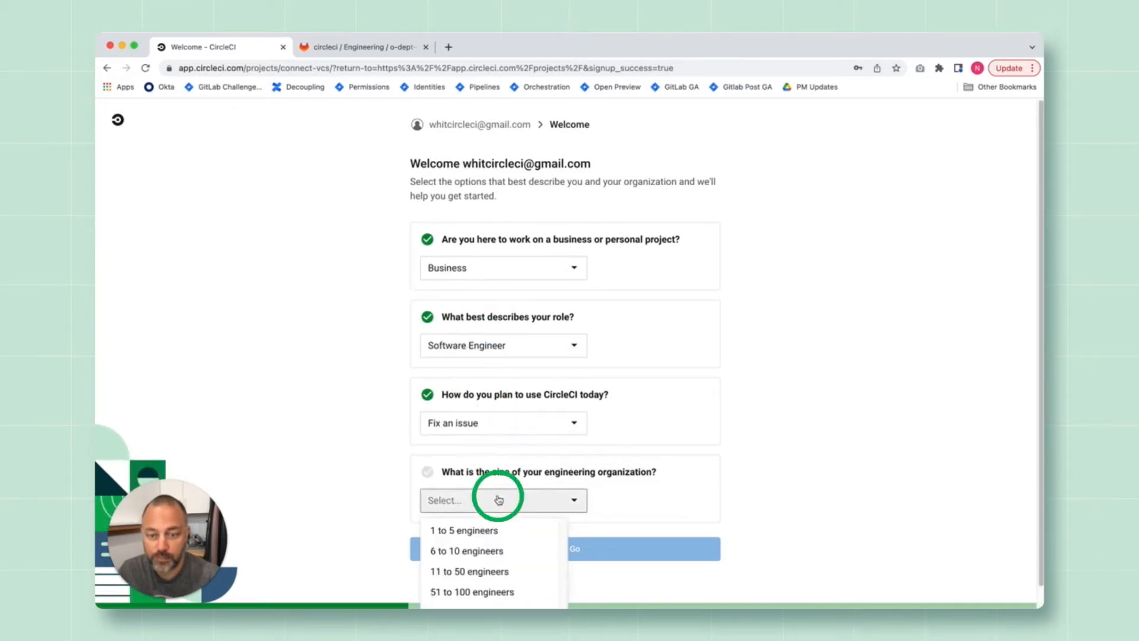
left_click(464, 529)
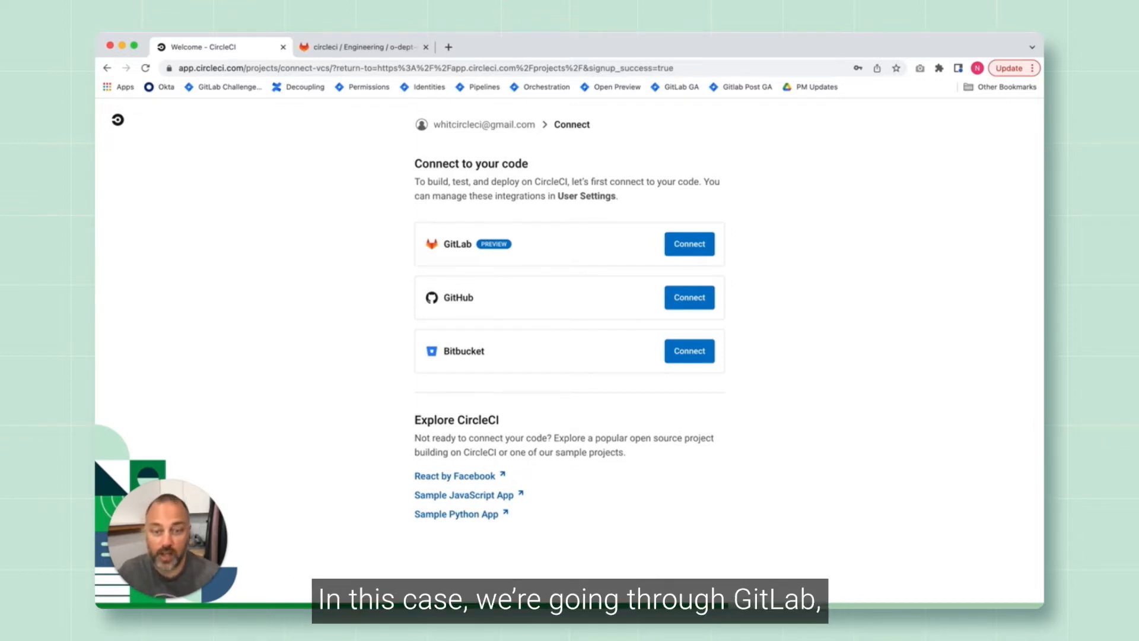
Connect to GitLab and create a new organization named 'Test Organization 4'
left_click(688, 243)
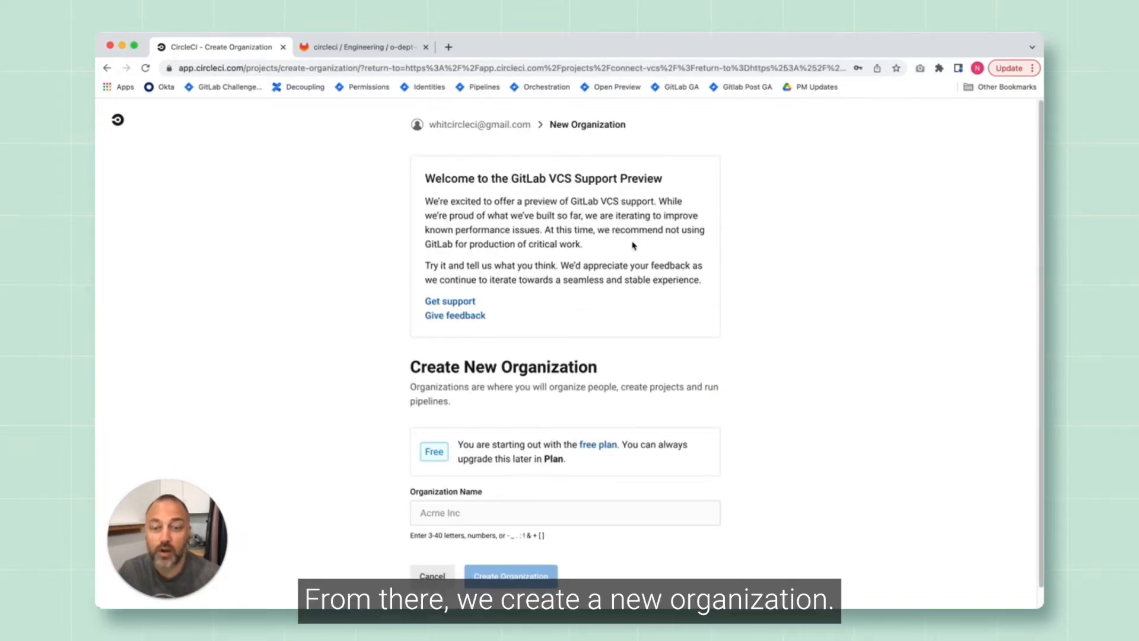
mouse_move(110, 391)
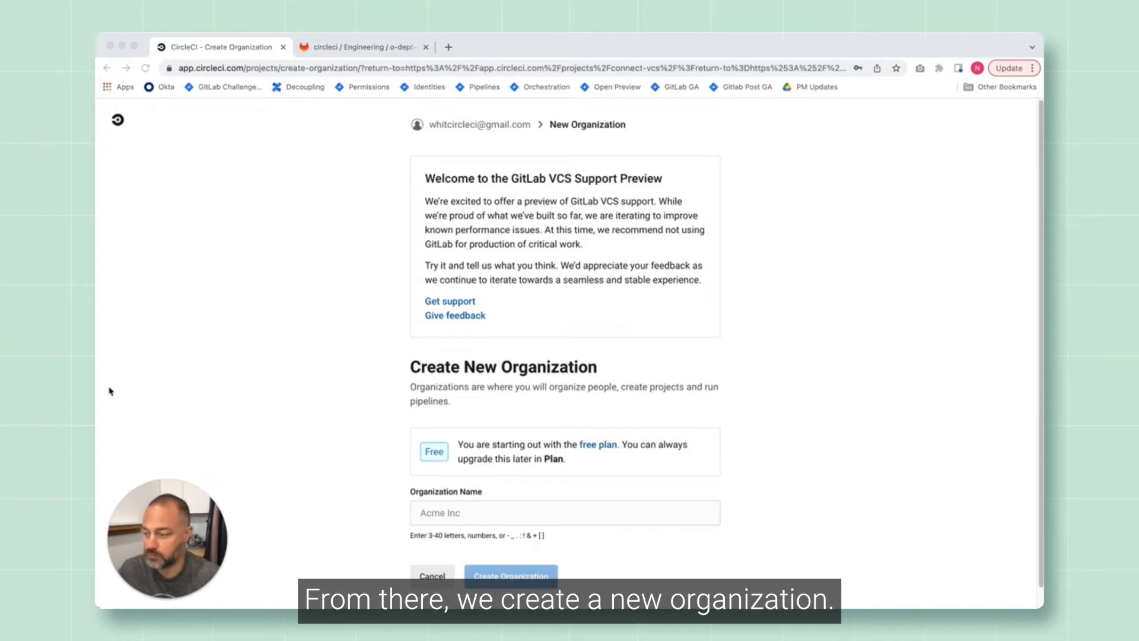
left_click(565, 513)
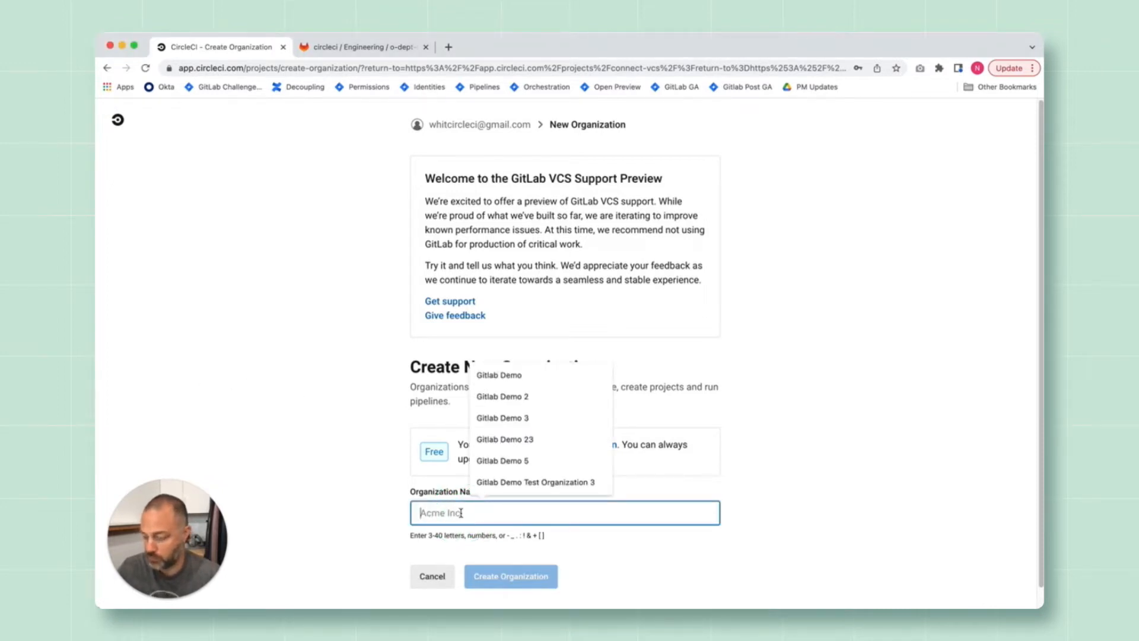
type("Test Organization 4")
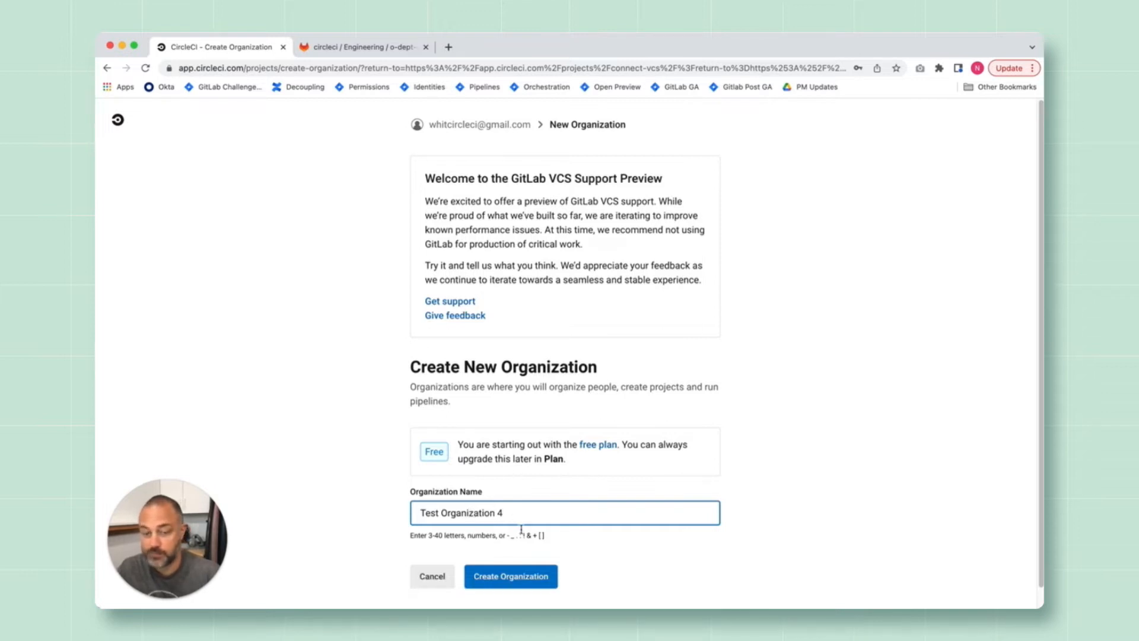
left_click(510, 577)
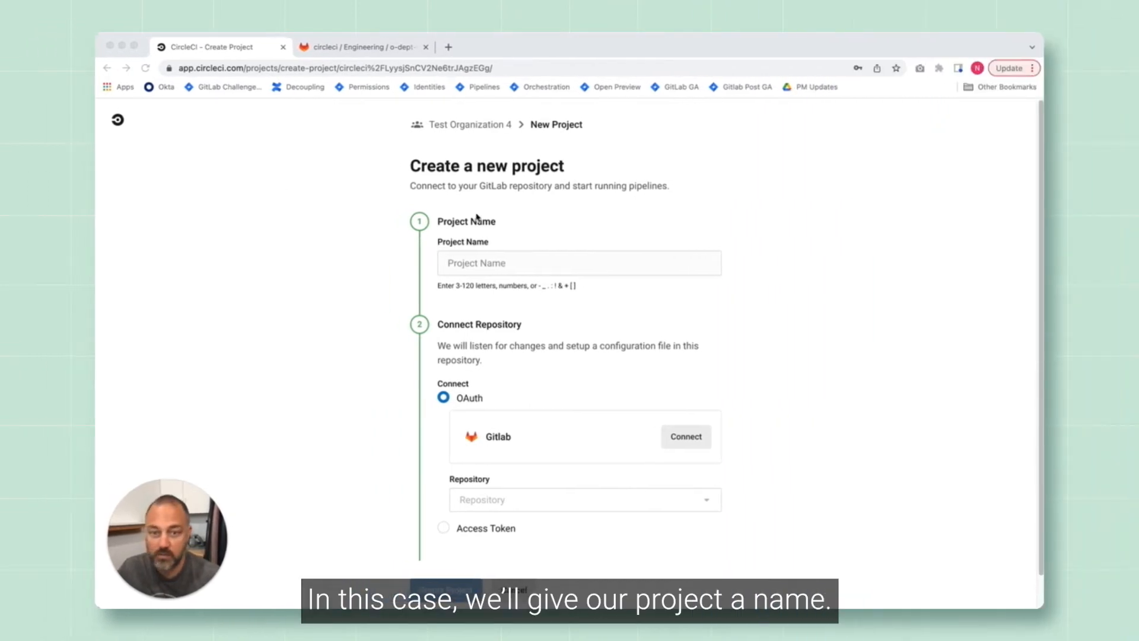
Name the project 'Gitlab Demo Test Project 4' and authorize CircleCI through GitLab OAuth
type("Gitlab Demo Test Project 4")
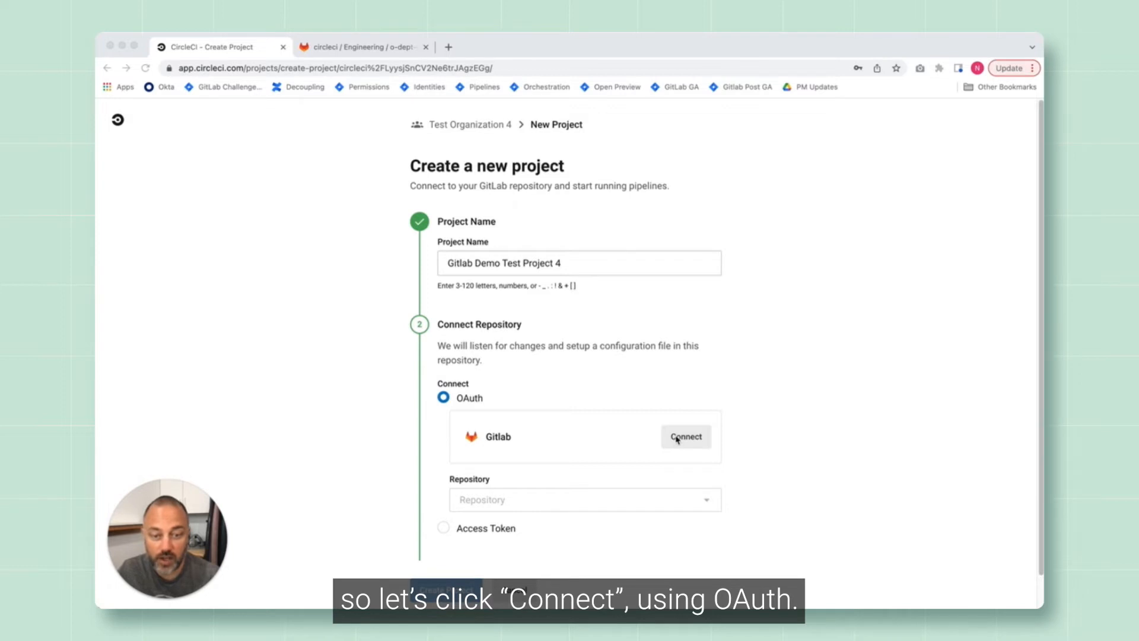
left_click(684, 437)
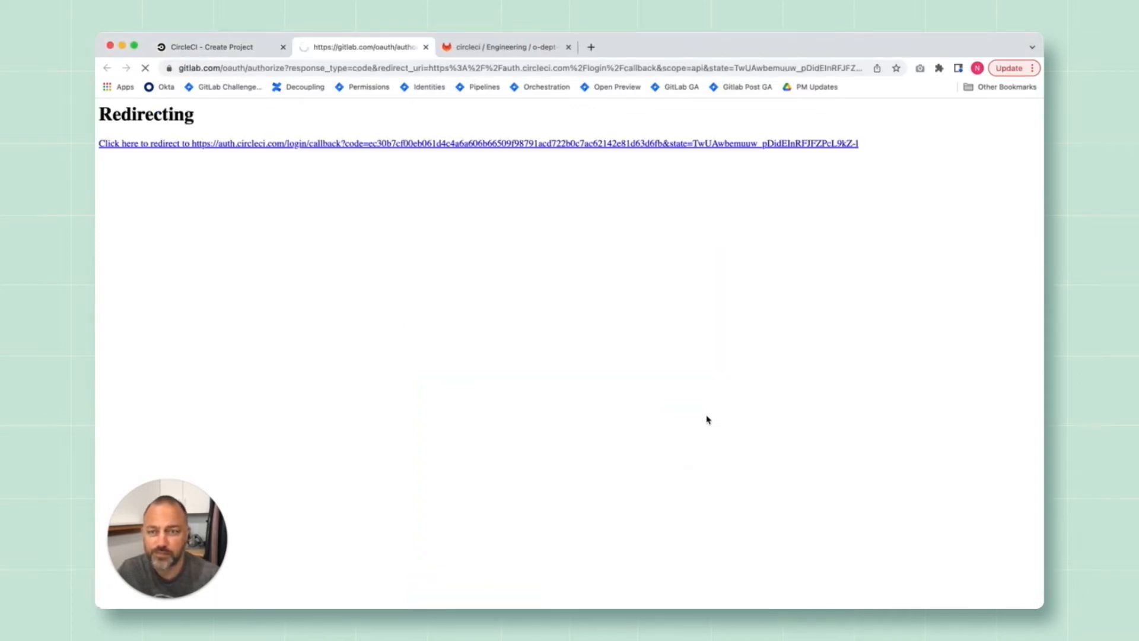
left_click(477, 144)
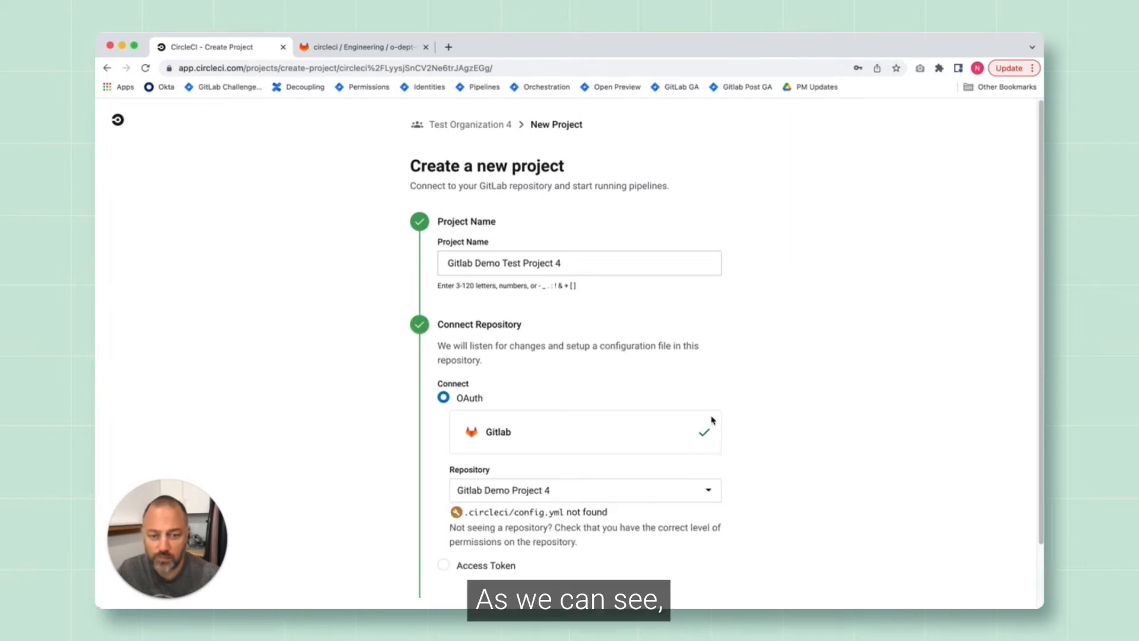
mouse_move(672, 435)
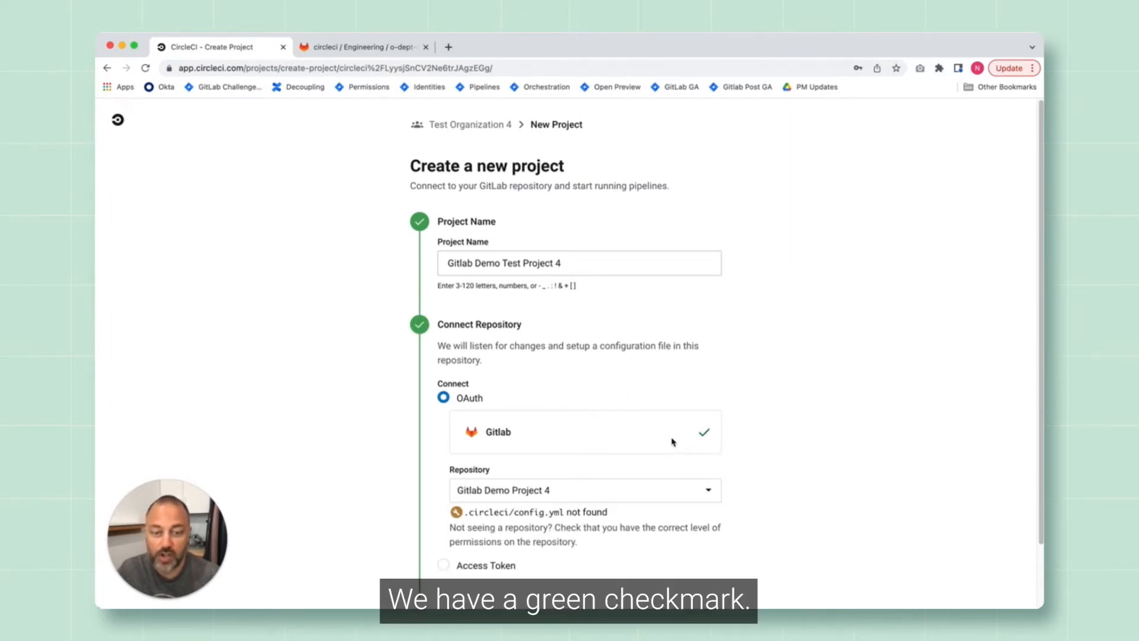
Create the project linked to the Gitlab Demo Project 4 repository
scroll("down", 3)
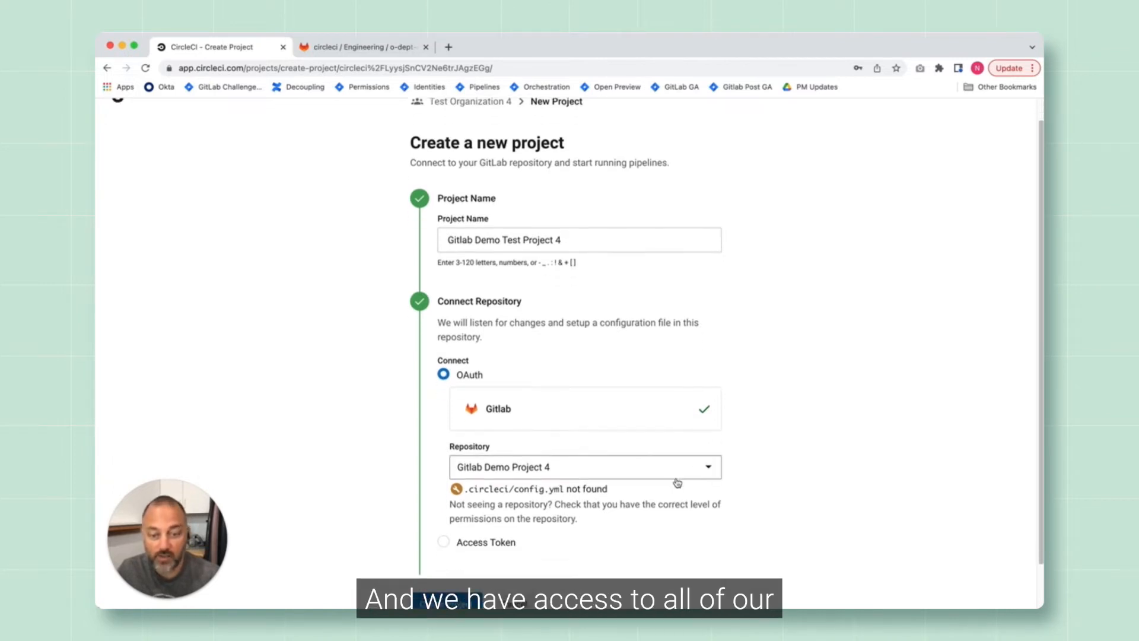
scroll("down", 3)
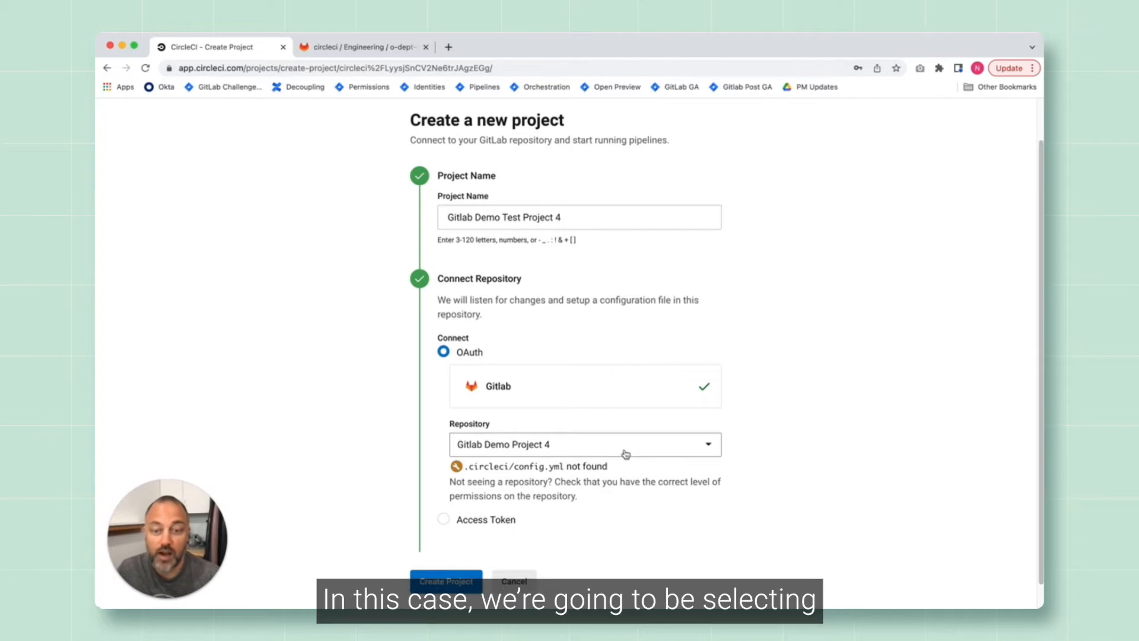
mouse_move(568, 456)
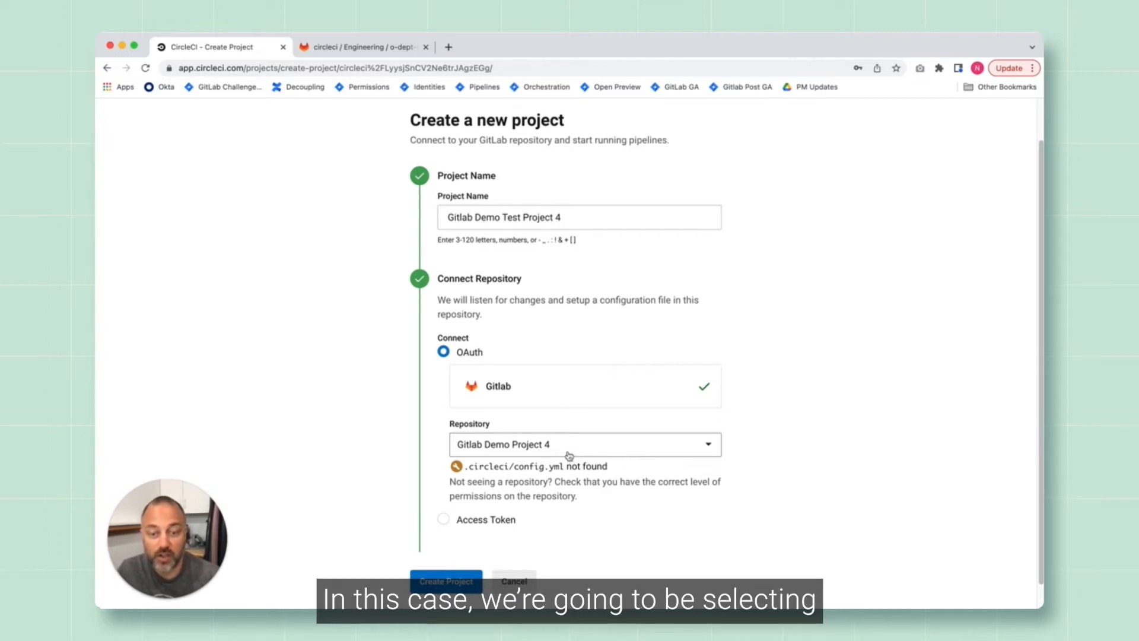
mouse_move(606, 461)
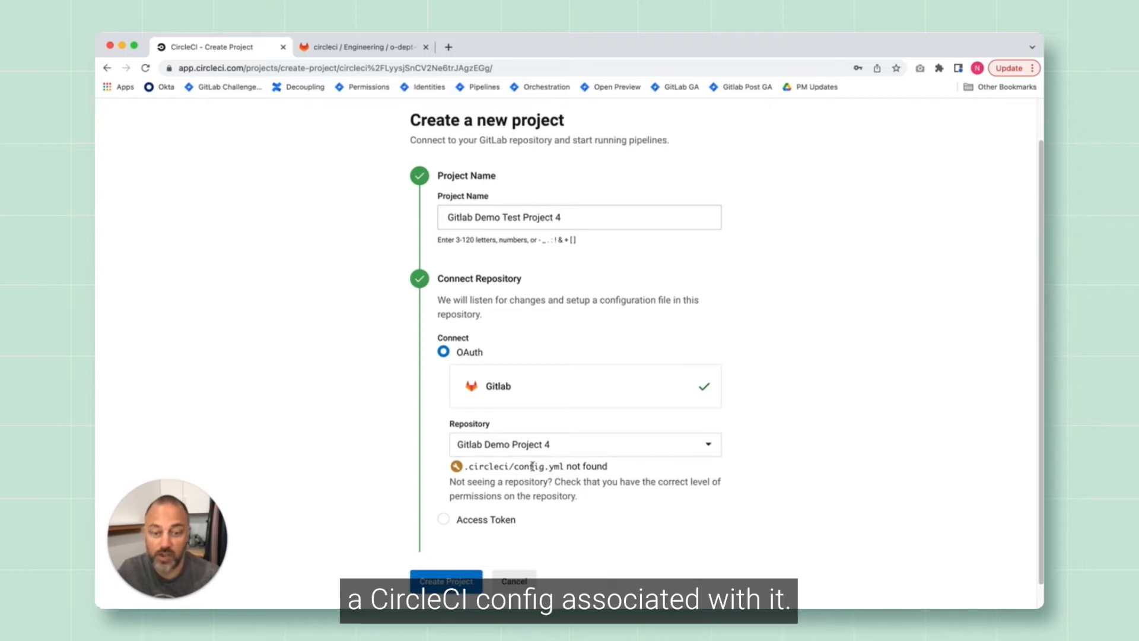
scroll("down", 3)
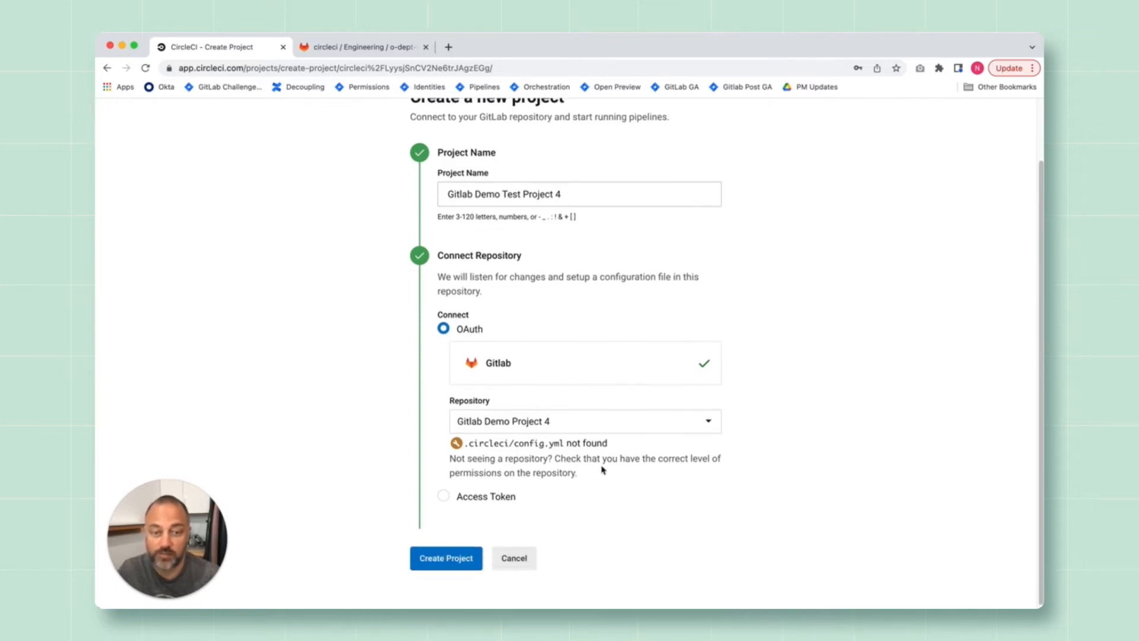
left_click(446, 558)
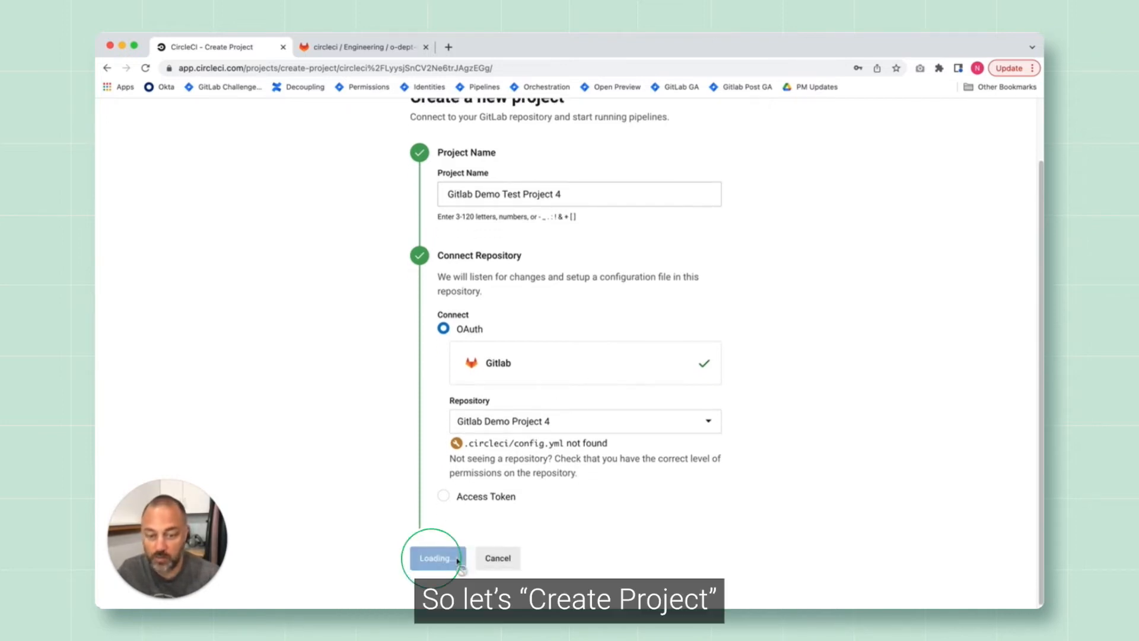
Leave the new project's empty pipelines page and switch to the GitLab repository
left_click(435, 557)
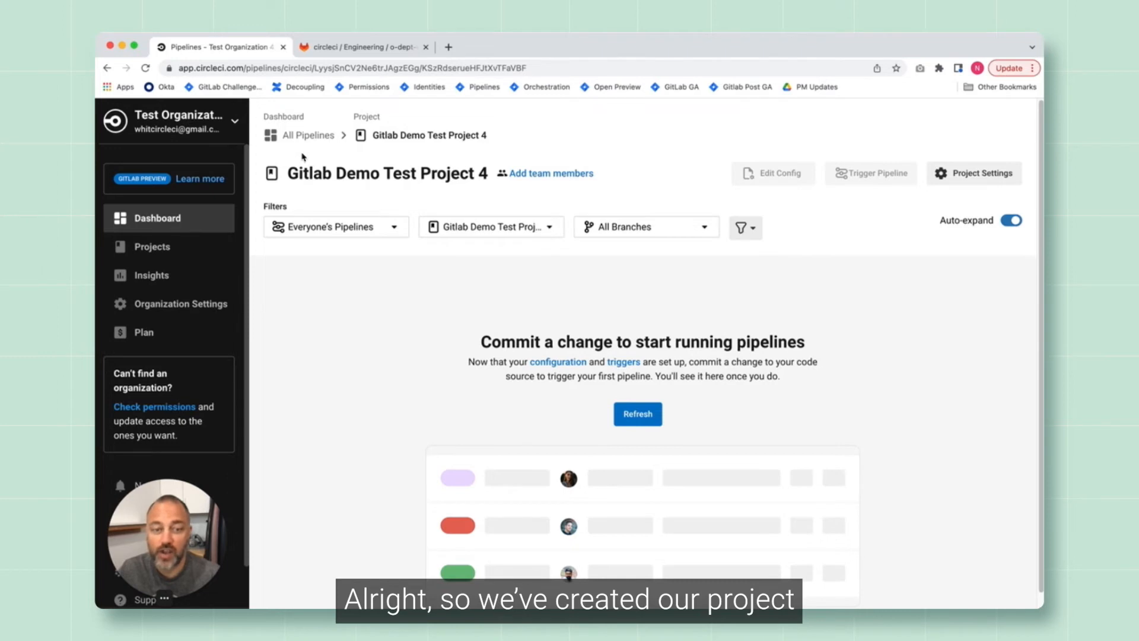
mouse_move(853, 396)
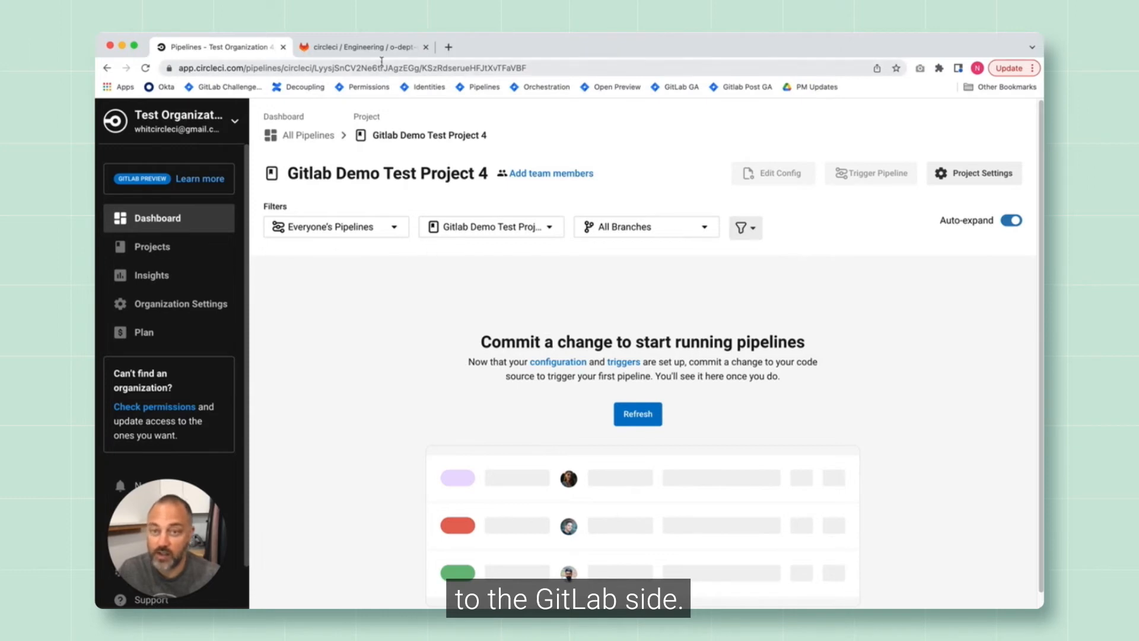
left_click(361, 47)
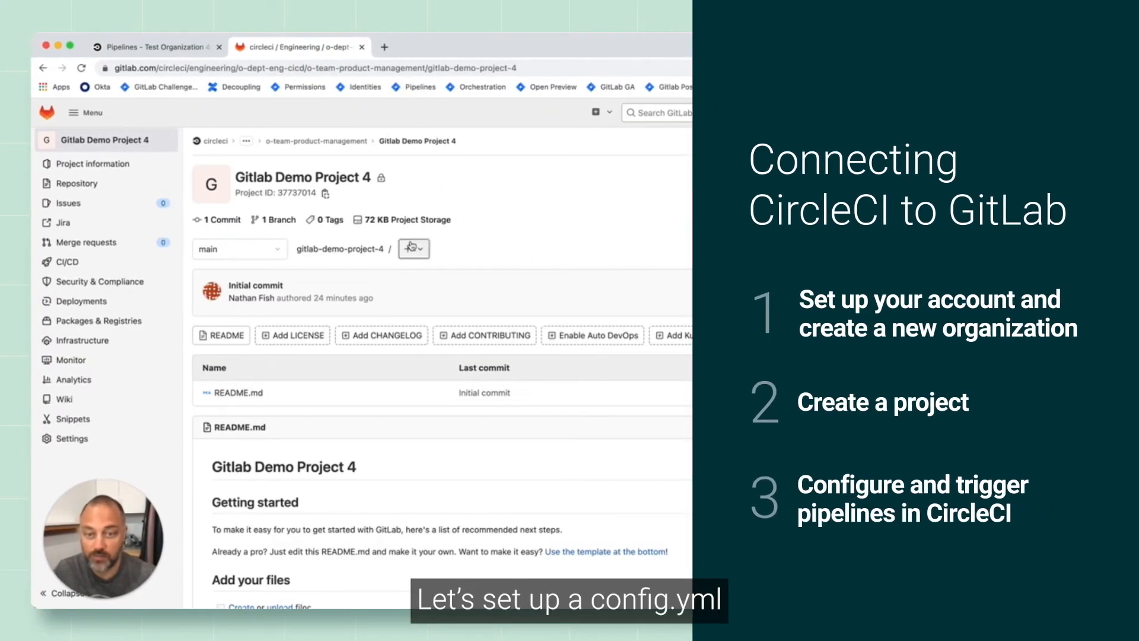
Add a .circleci directory to Gitlab Demo Project 4 on the main branch
left_click(412, 248)
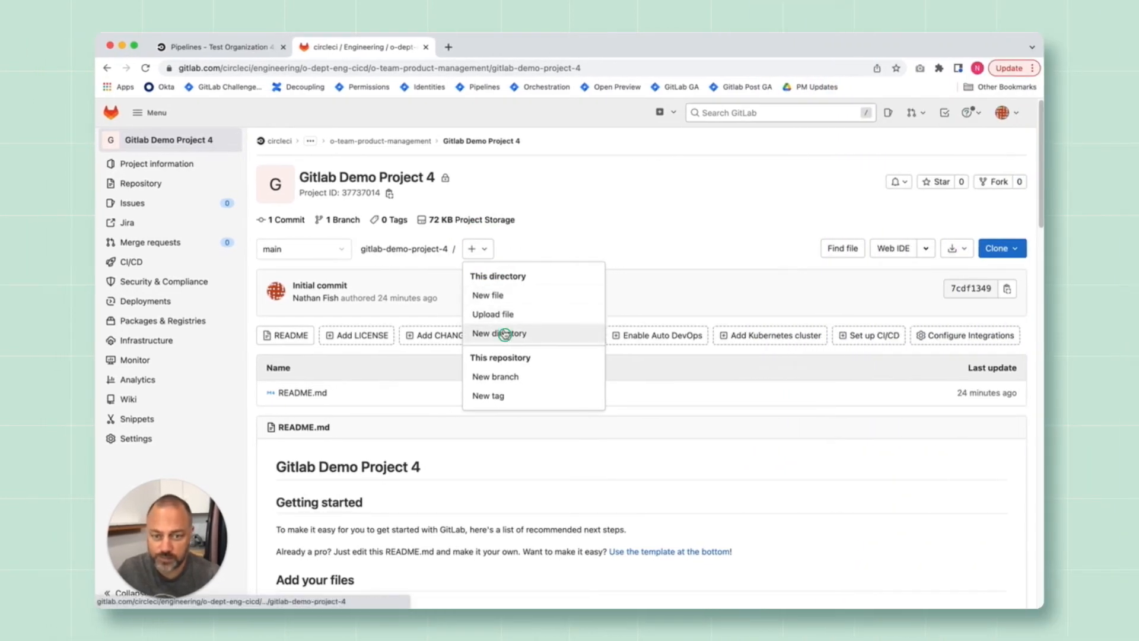
left_click(500, 333)
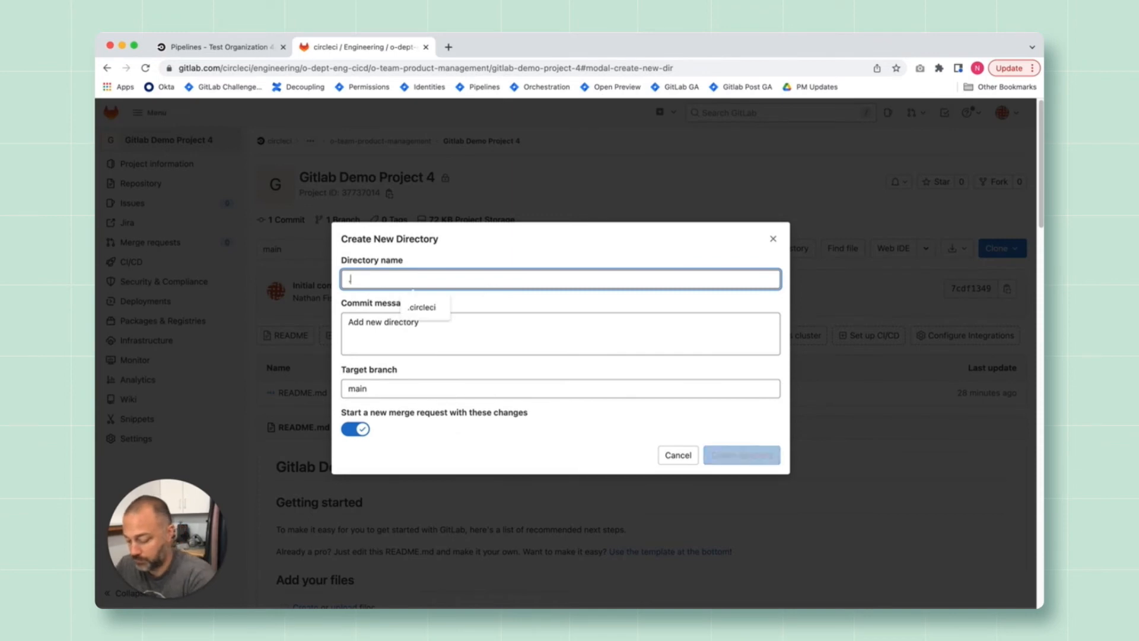
type(".circleci")
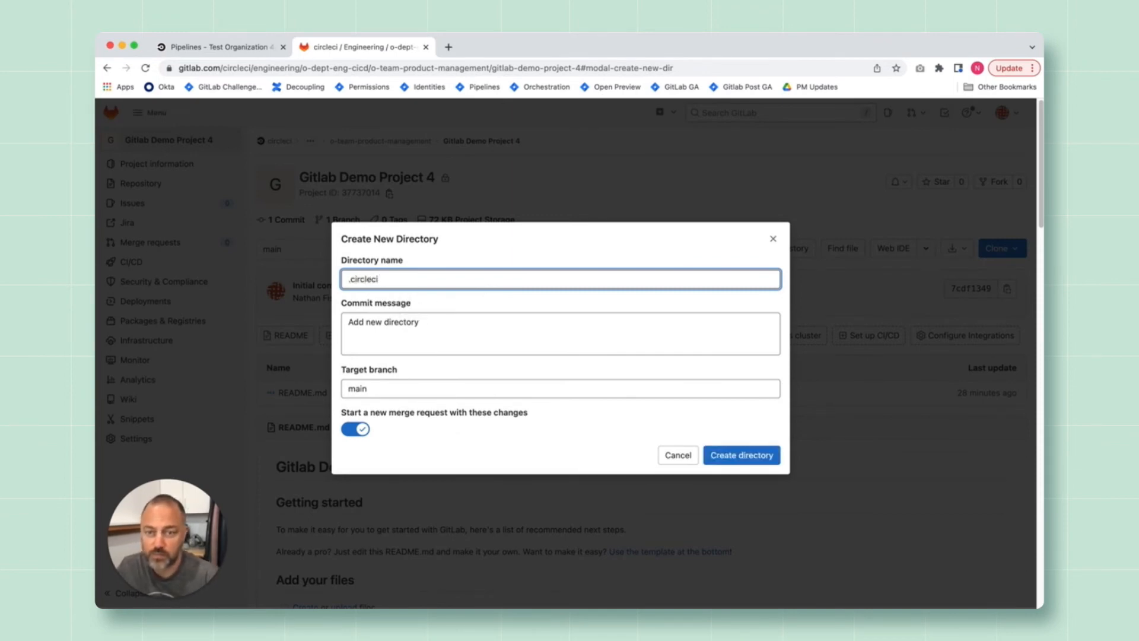
left_click(740, 454)
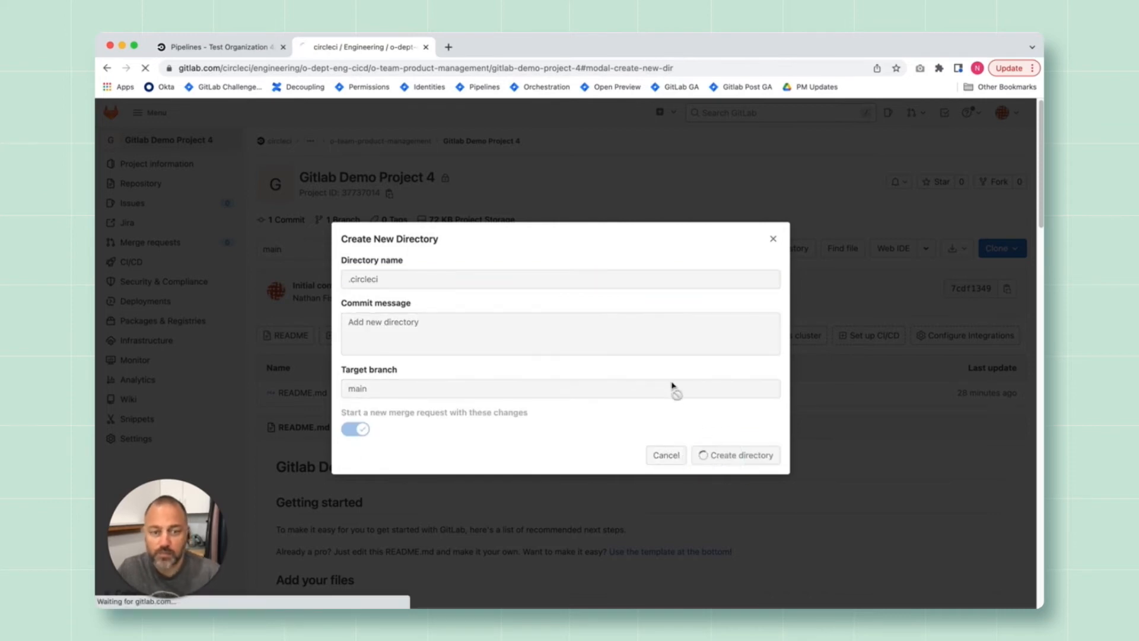
left_click(735, 454)
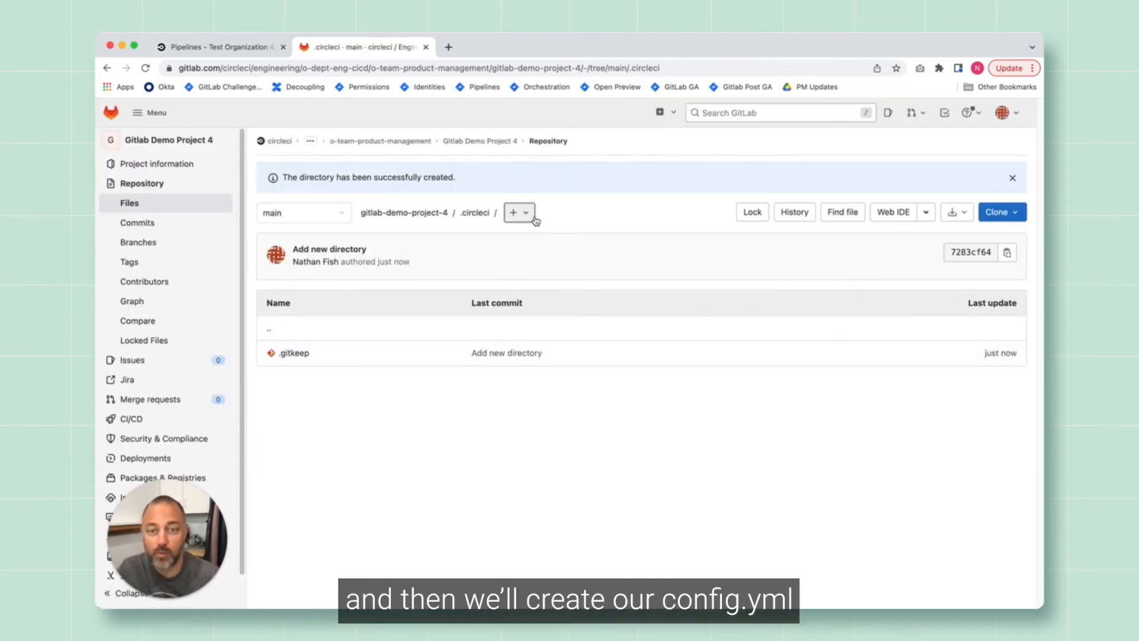
left_click(518, 213)
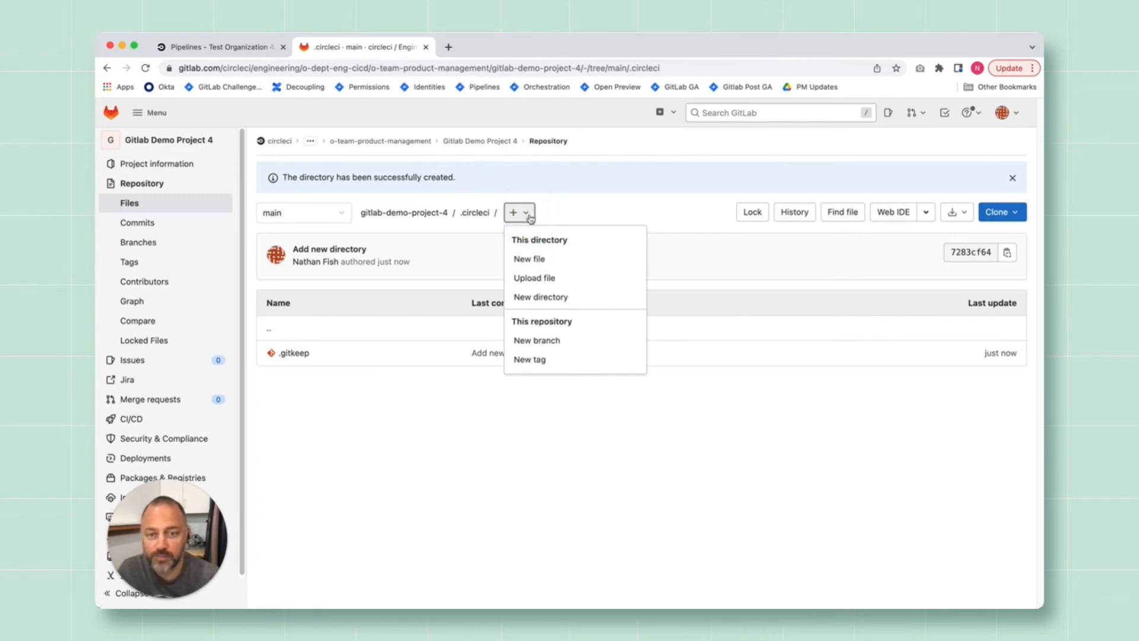
Commit .circleci/config.yml with a version 2.1 build job that echoes hello world
left_click(529, 259)
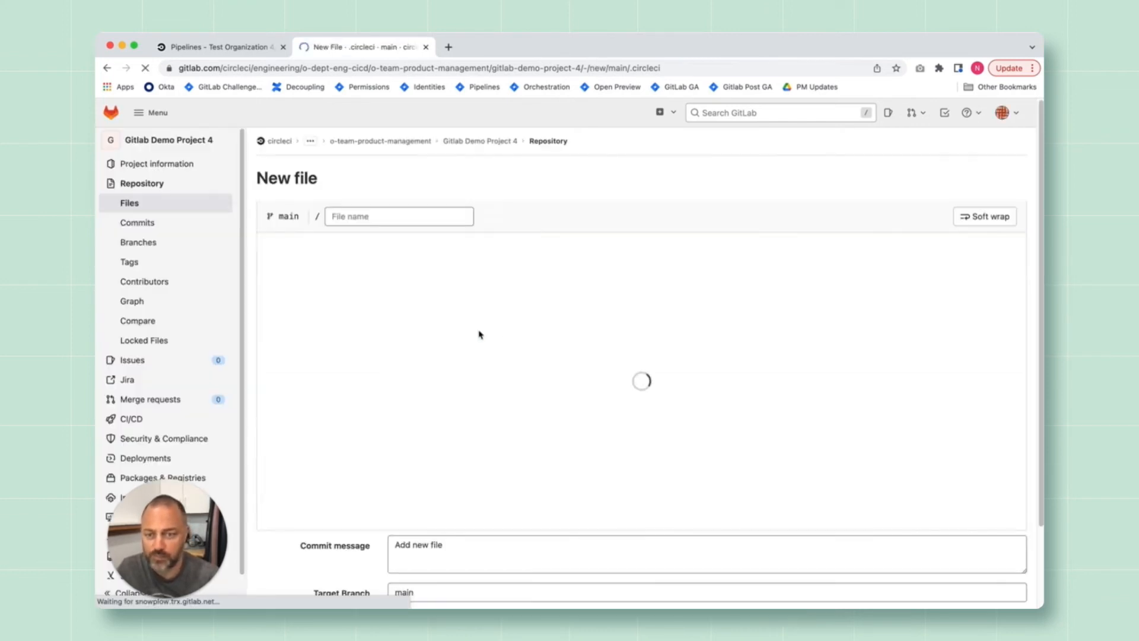
left_click(398, 216)
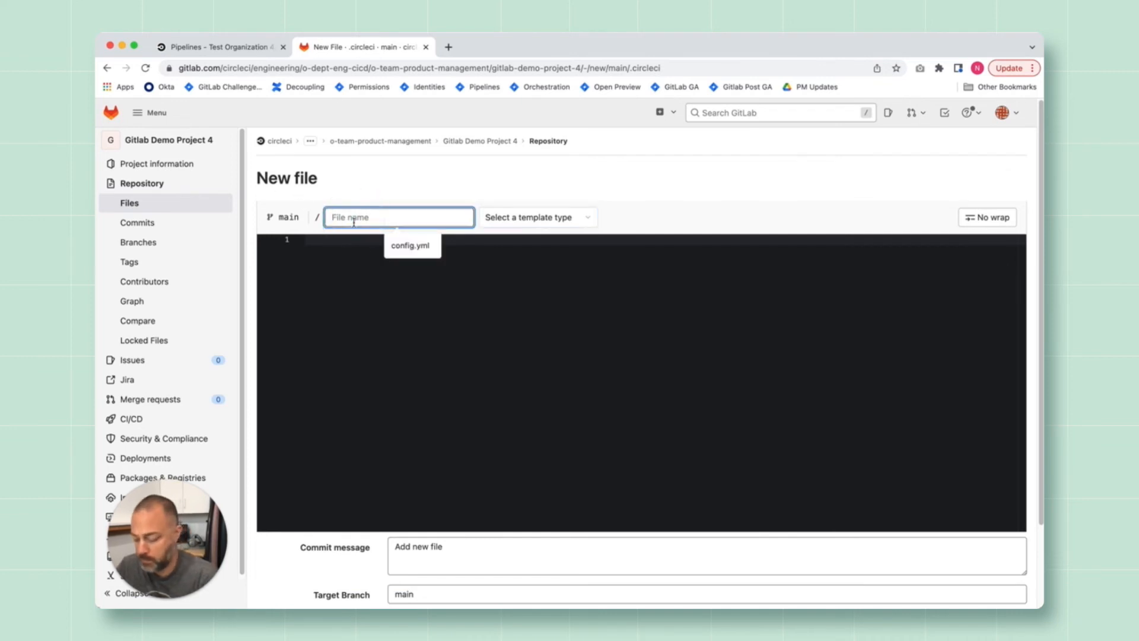
type("config.yml")
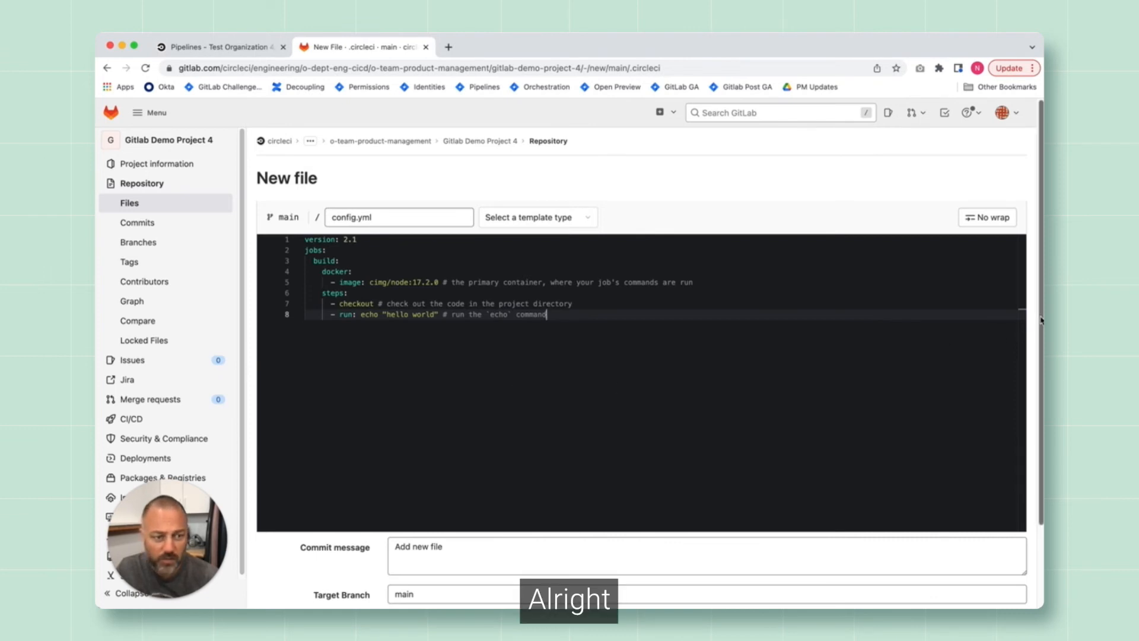
scroll("down", 3)
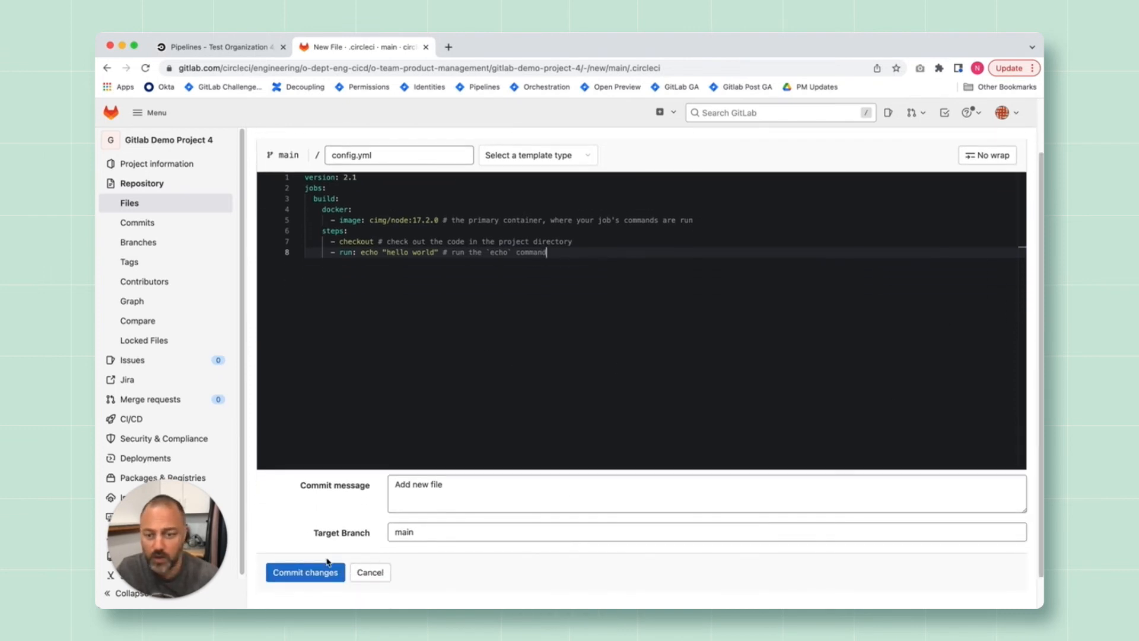
left_click(304, 572)
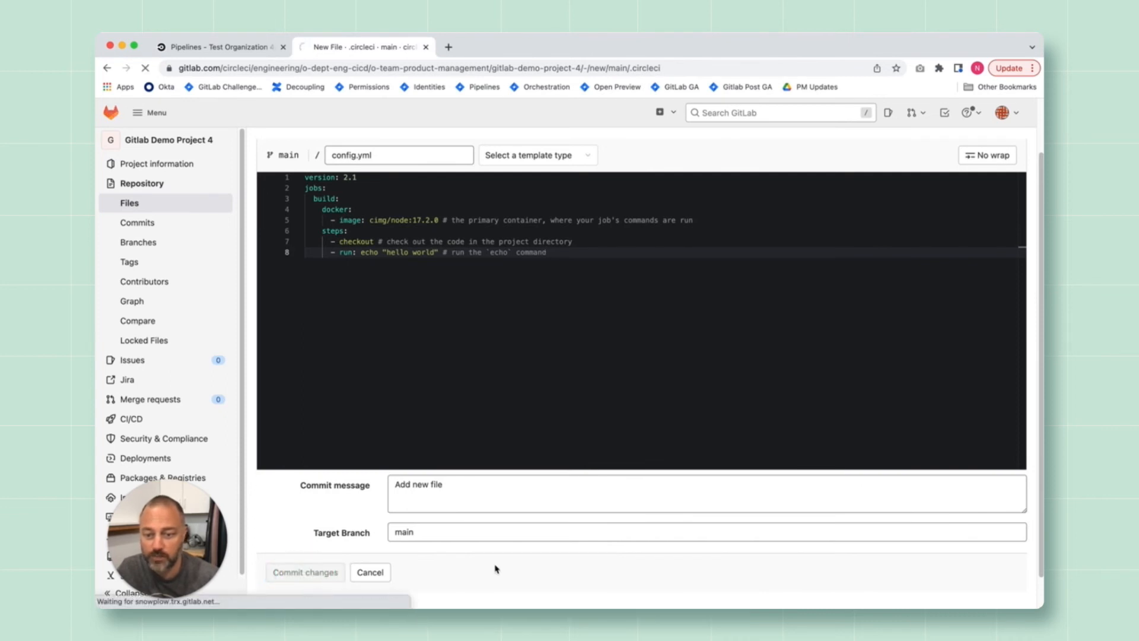
left_click(305, 571)
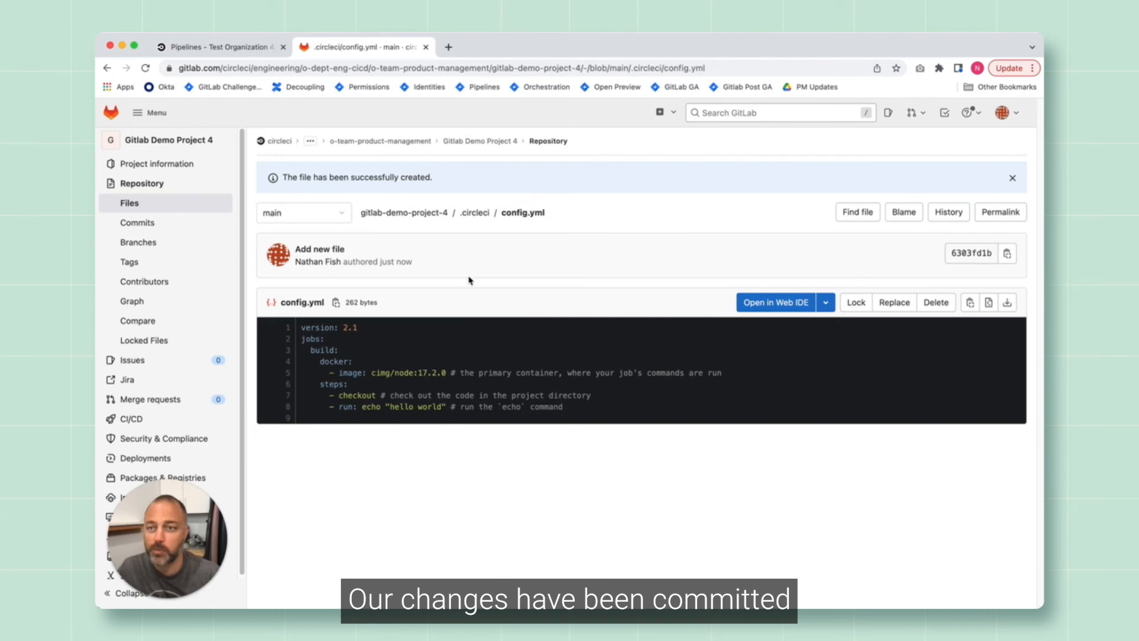
mouse_move(219, 47)
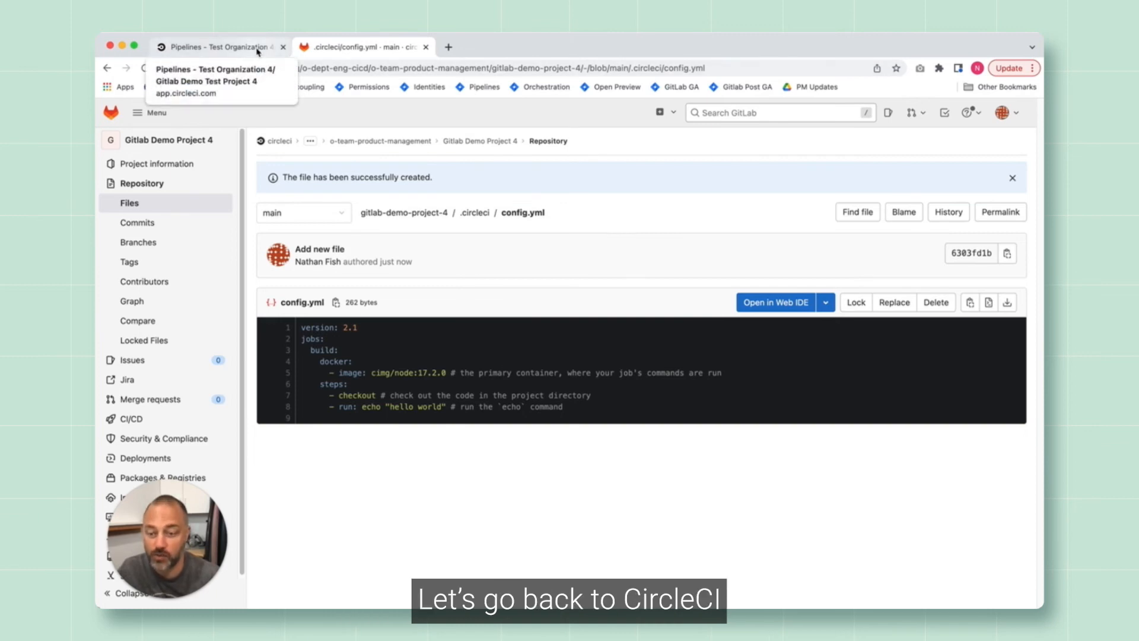
Return to CircleCI and confirm the pipeline from the new commit shows Success
left_click(218, 46)
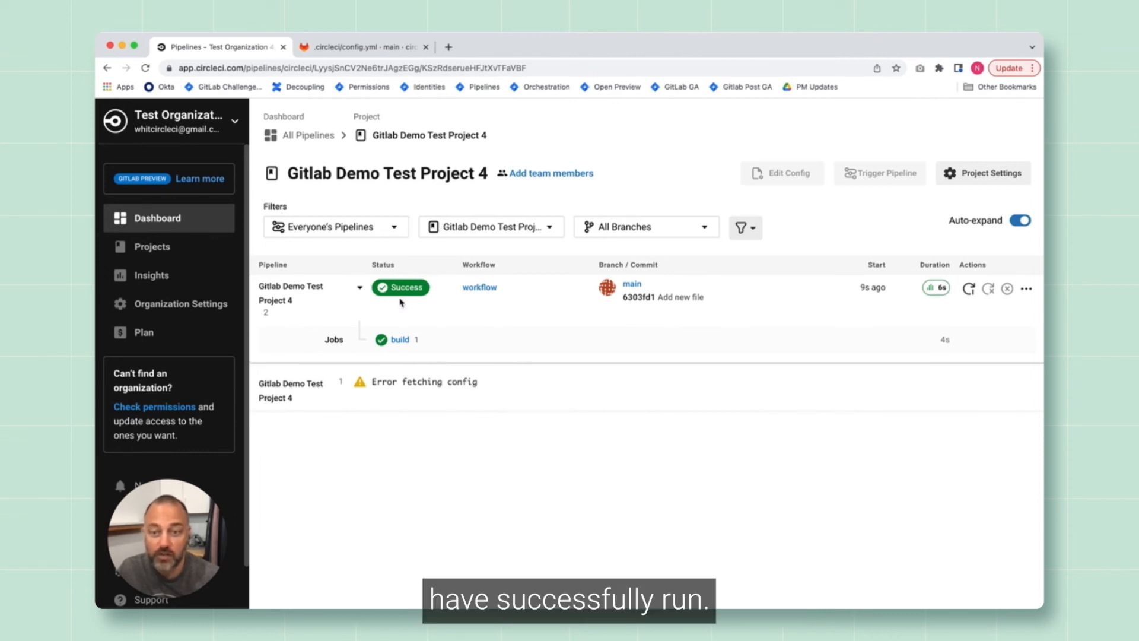
mouse_move(346, 336)
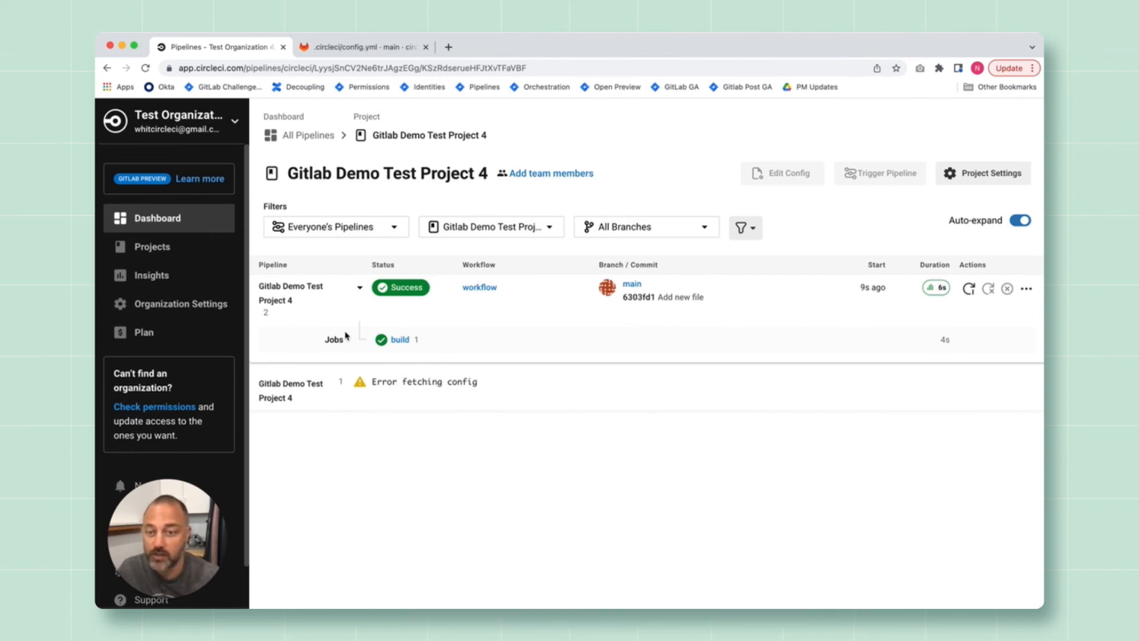